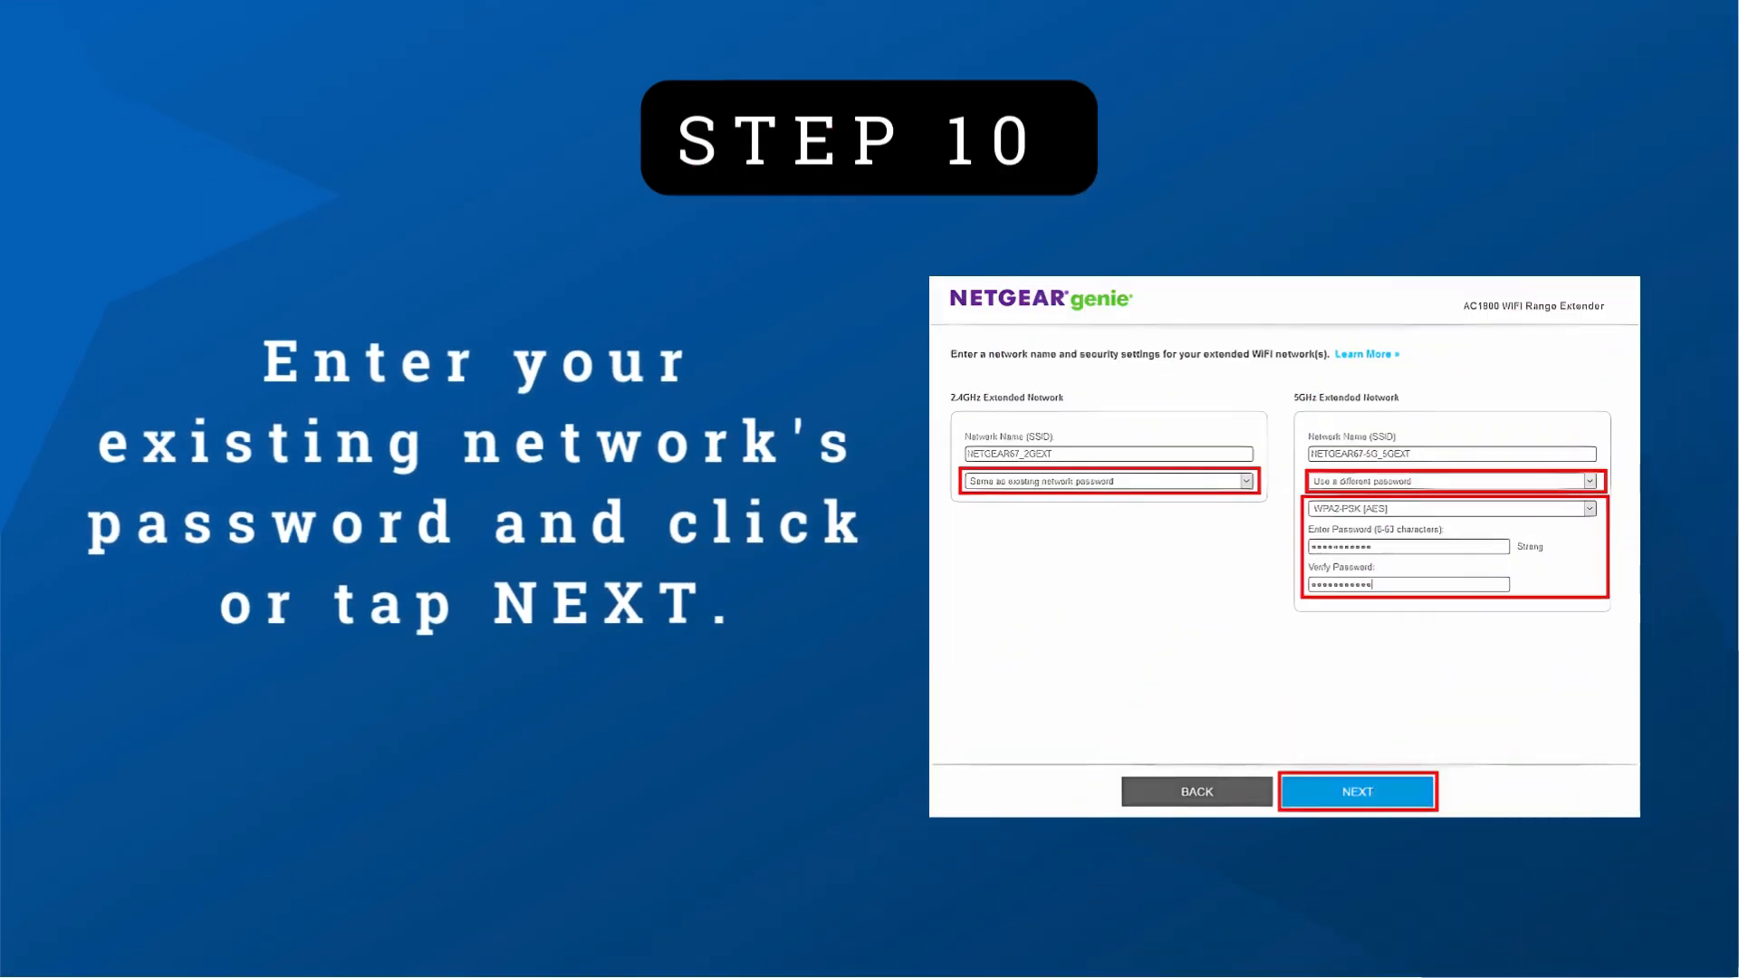
pyautogui.click(1357, 792)
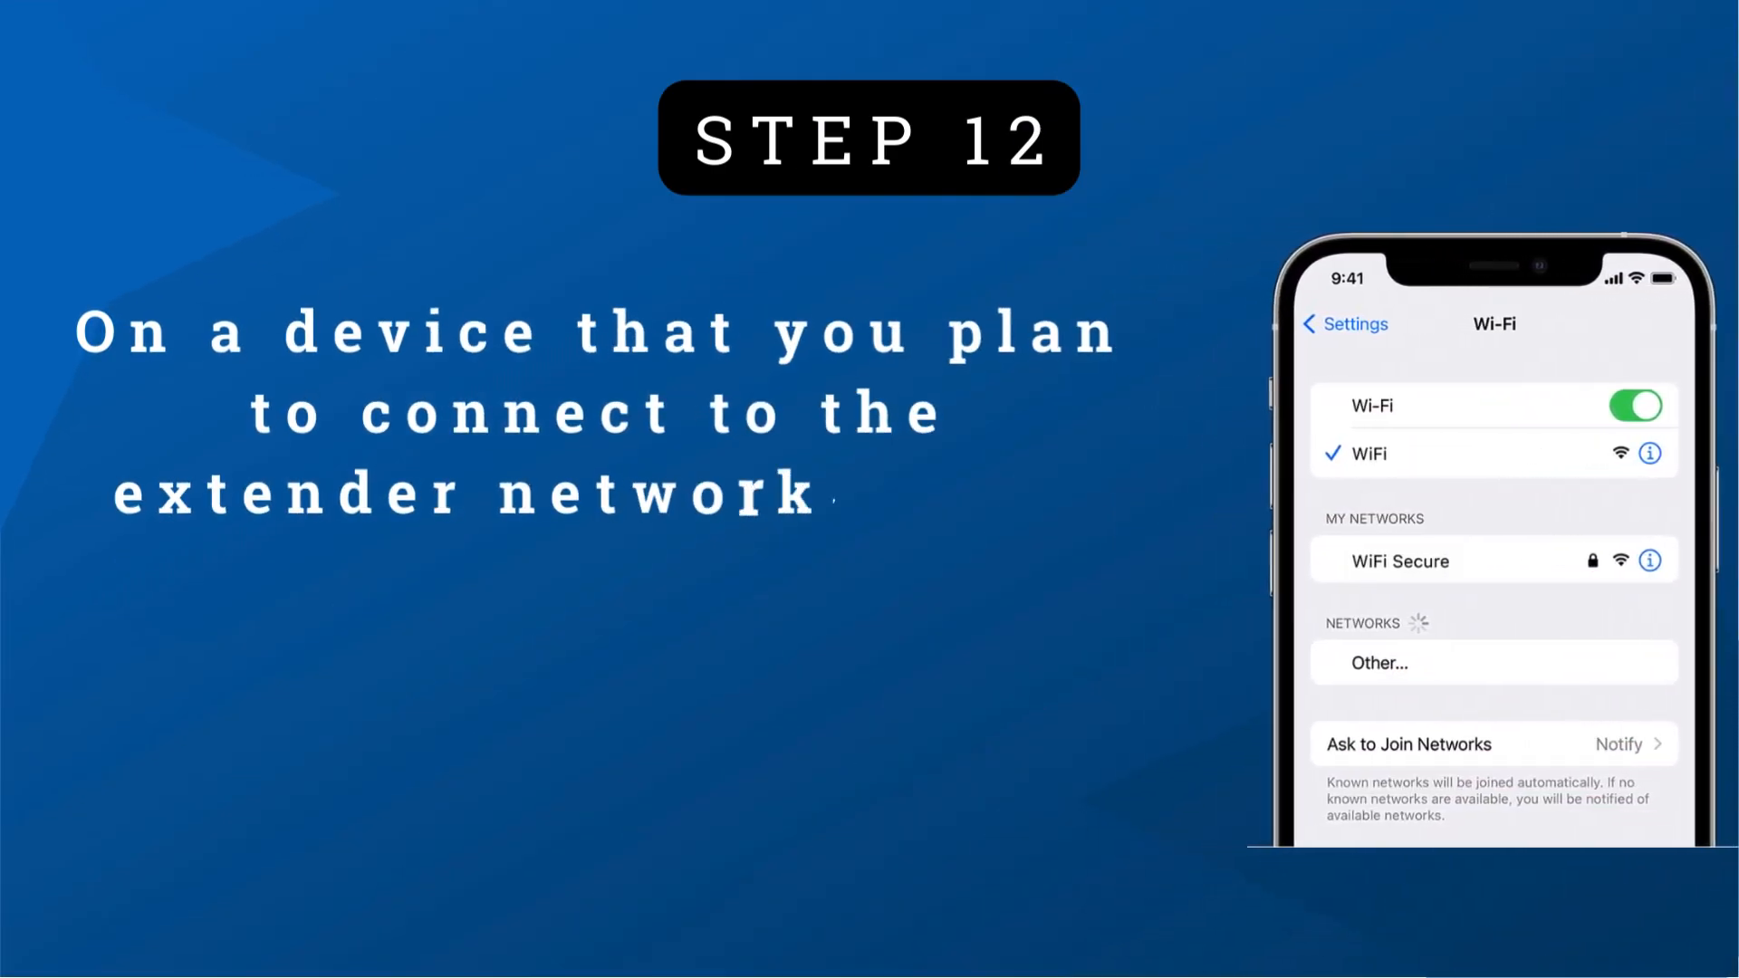
pyautogui.write('go to the WiFi settings and co')
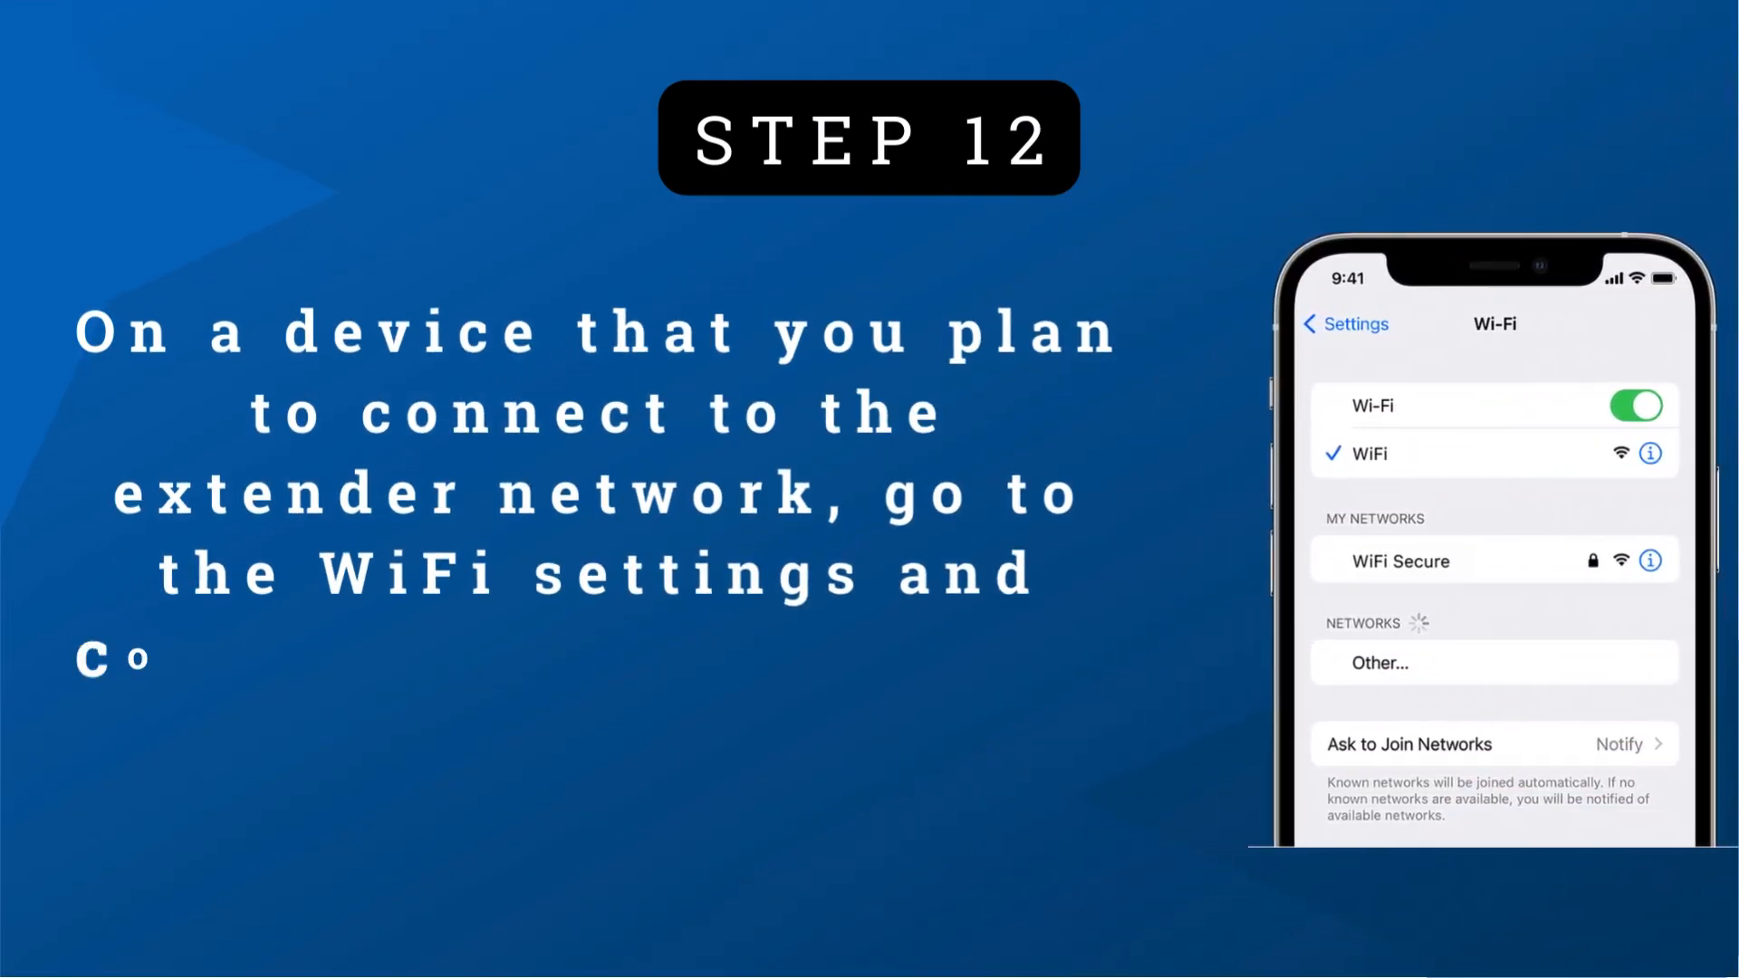